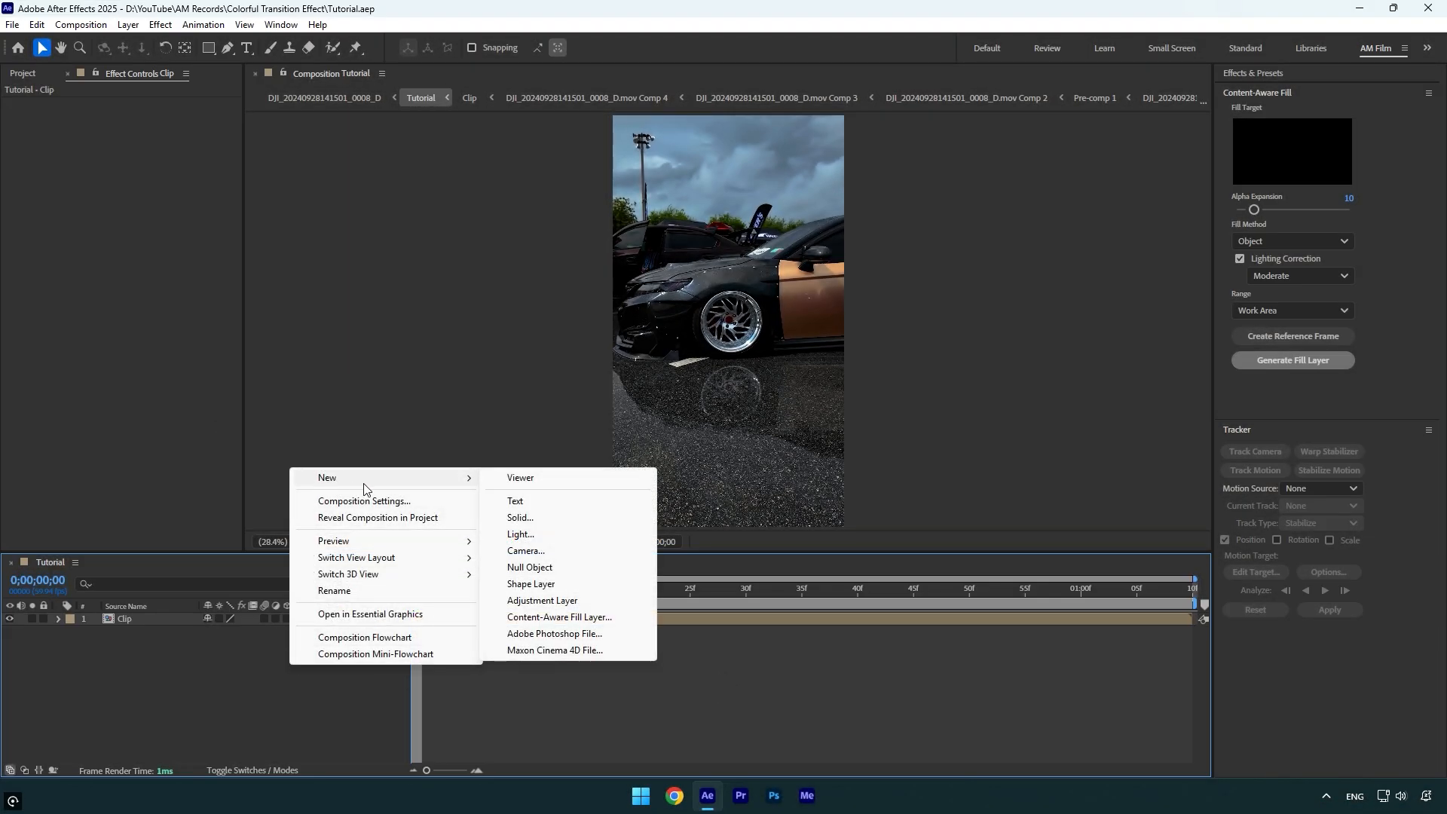
# Add an adjustment layer with a 4-Color Gradient of yellow, green, magenta and blue
pyautogui.click(542, 600)
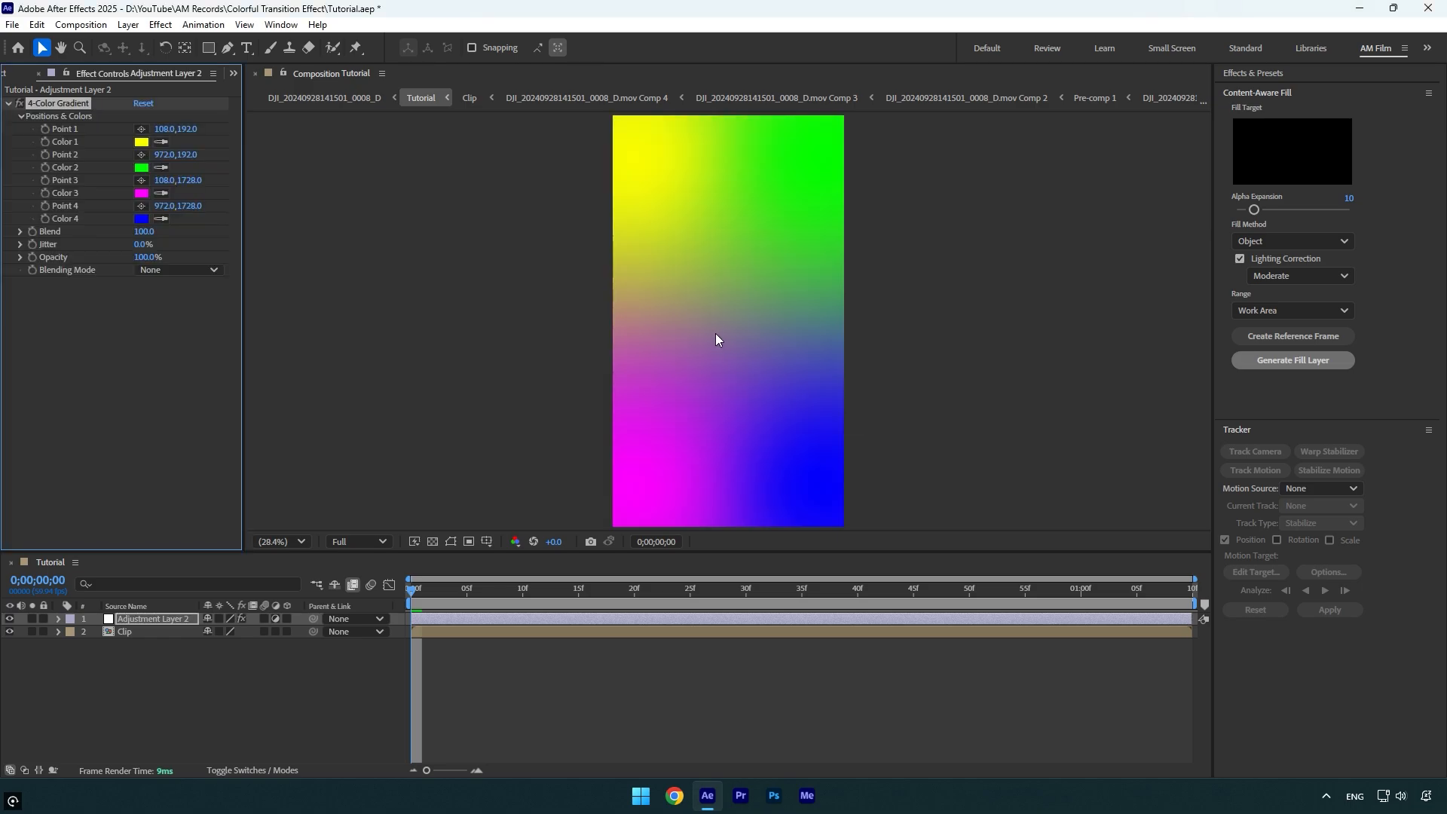
pyautogui.click(177, 270)
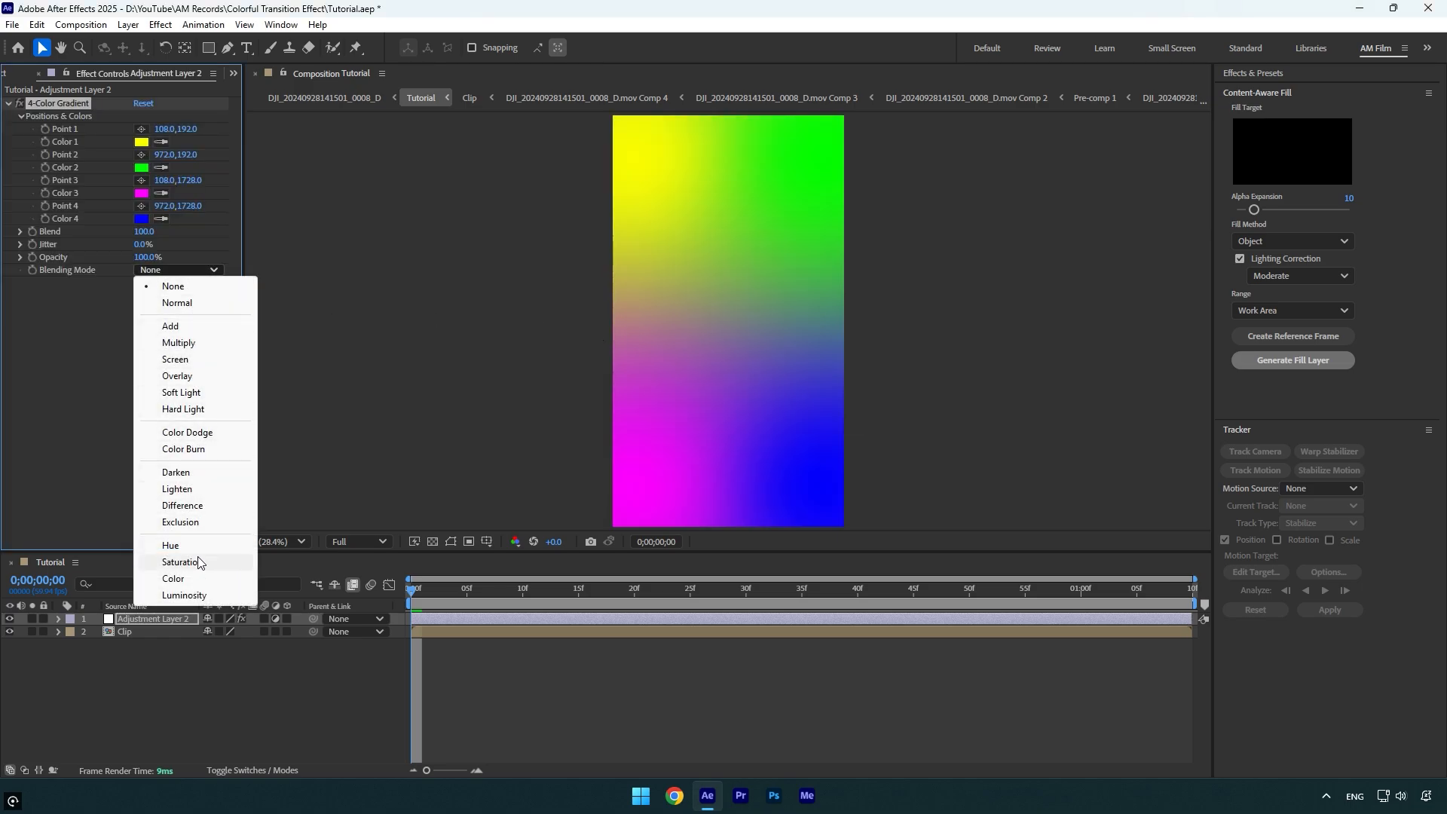
# Blend the gradient in Saturation mode and add inverted Find Edges plus Curves
pyautogui.click(181, 562)
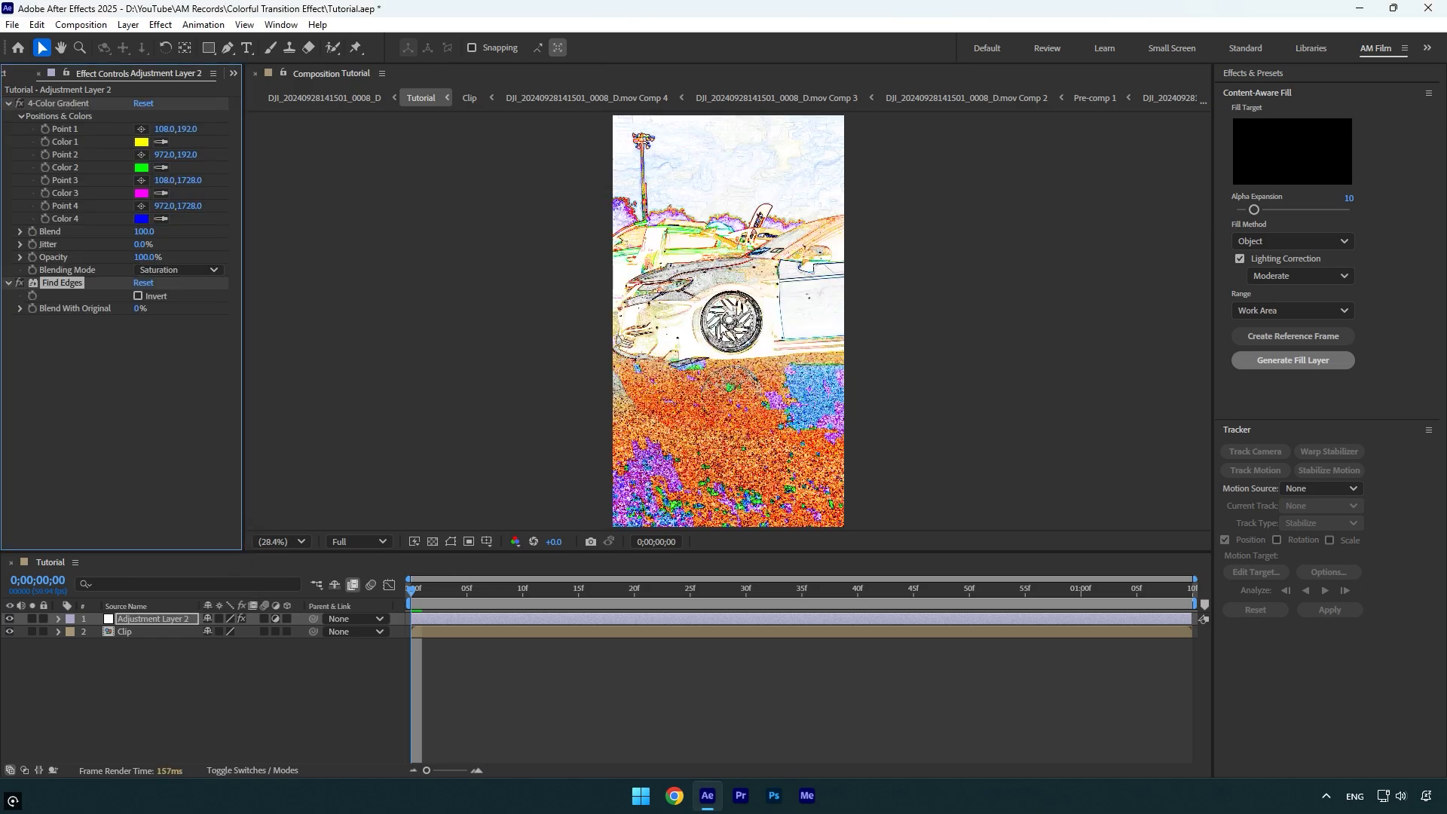
pyautogui.click(139, 297)
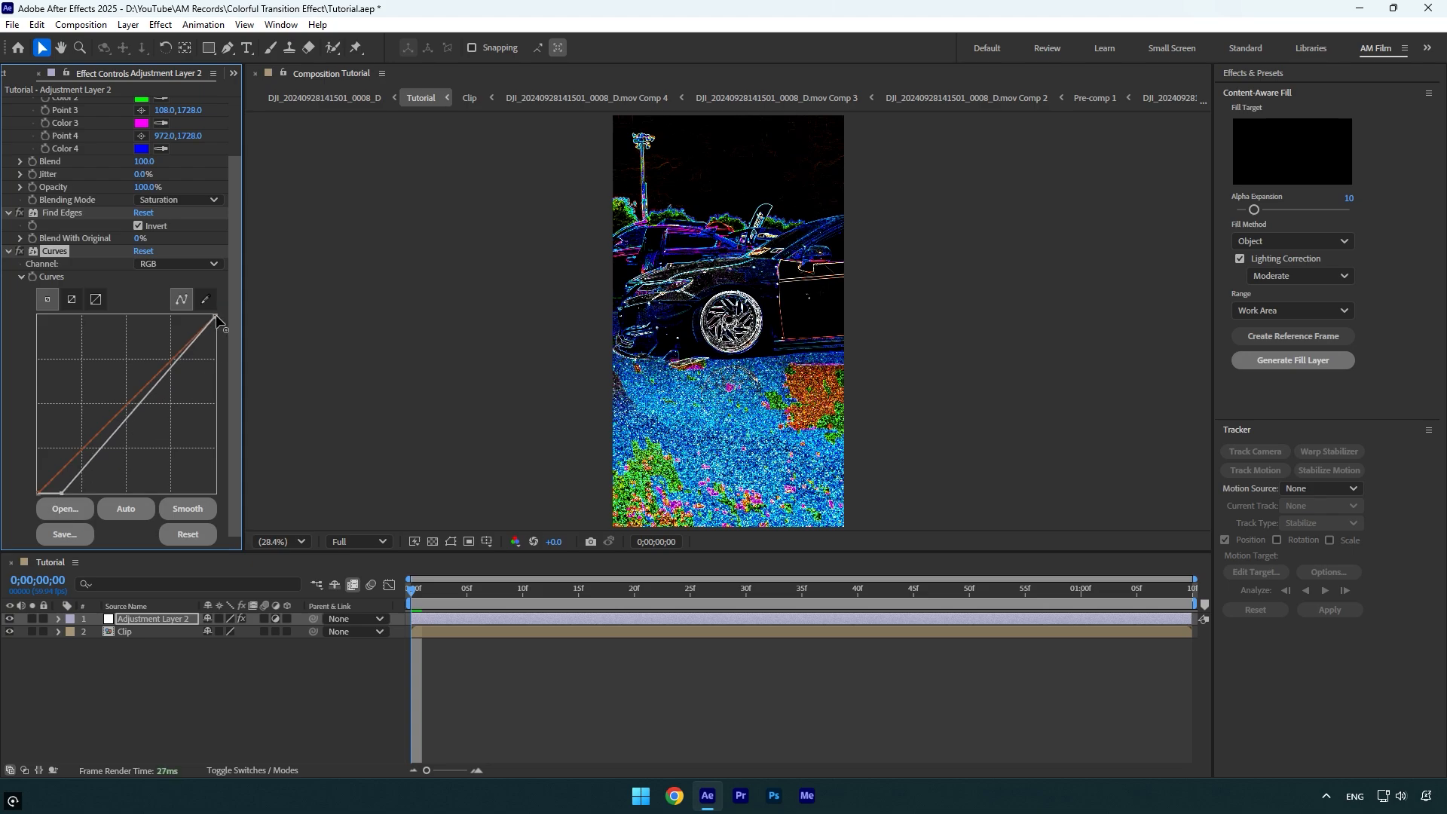
# Dim the Curves highlights, add Deep Glow at radius 500, exposure 0.85, and keyframe Opacity at the start
pyautogui.moveTo(218, 318); pyautogui.dragTo(214, 318)
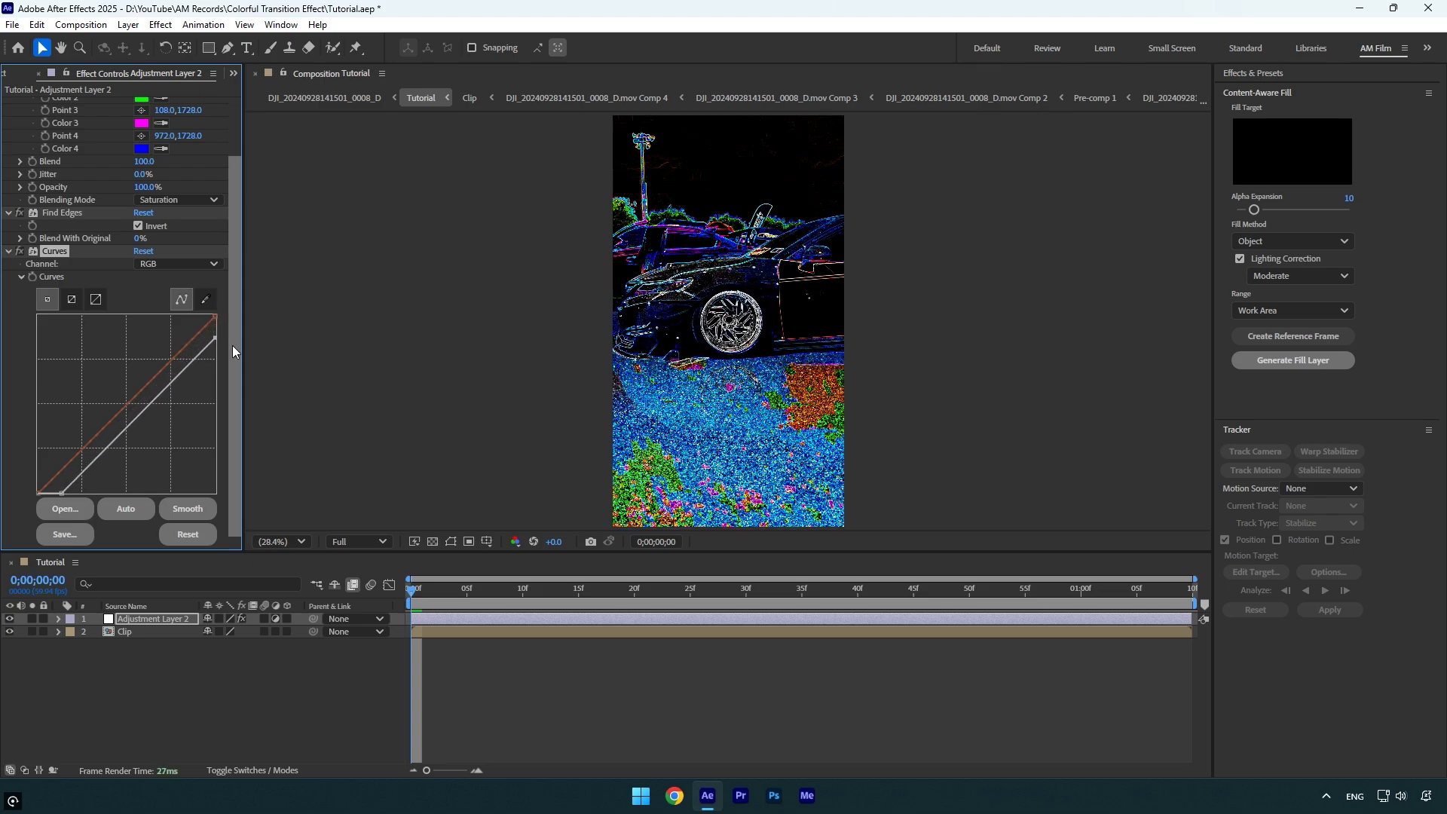
pyautogui.write('dee')
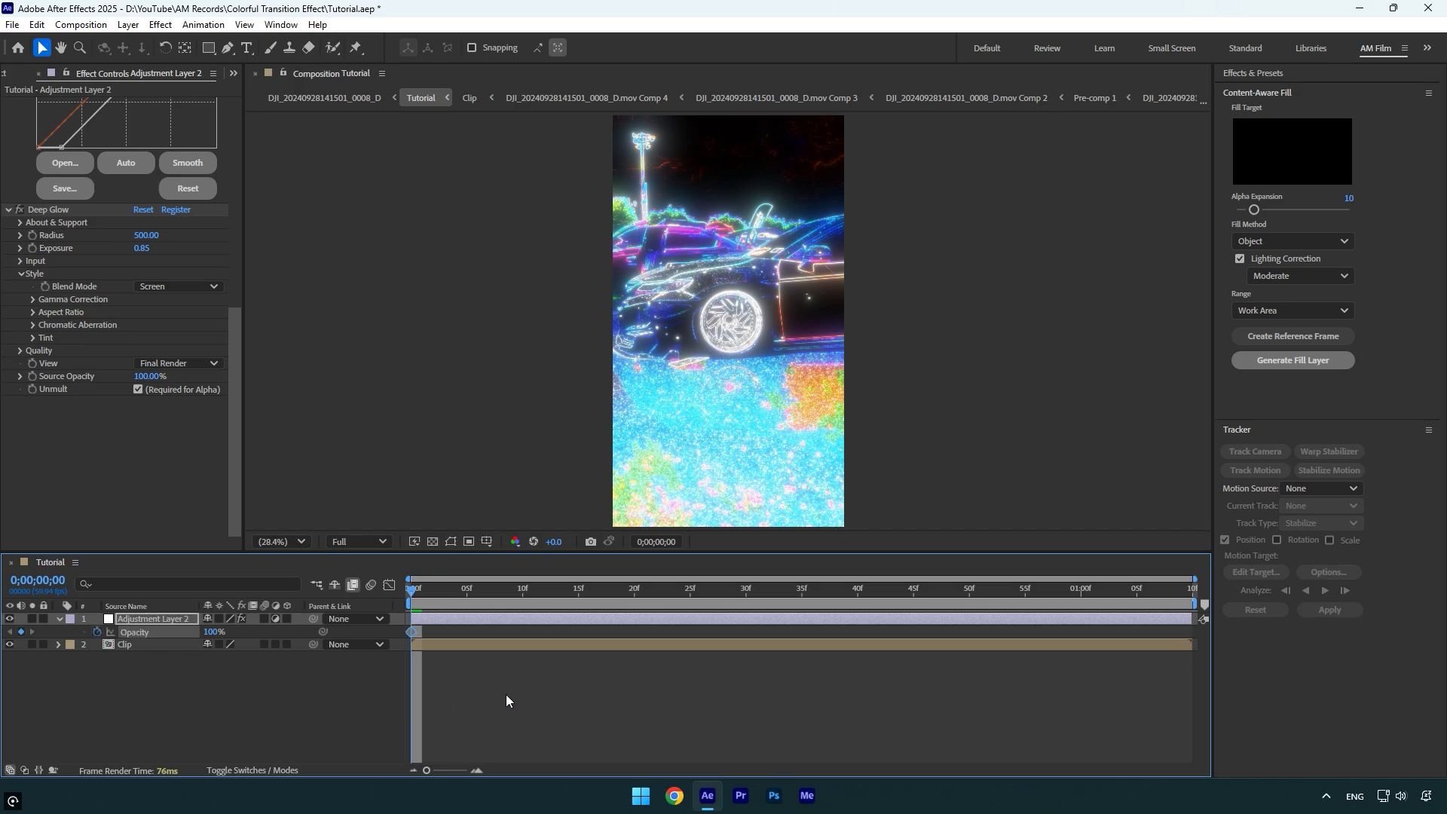
pyautogui.click(1080, 588)
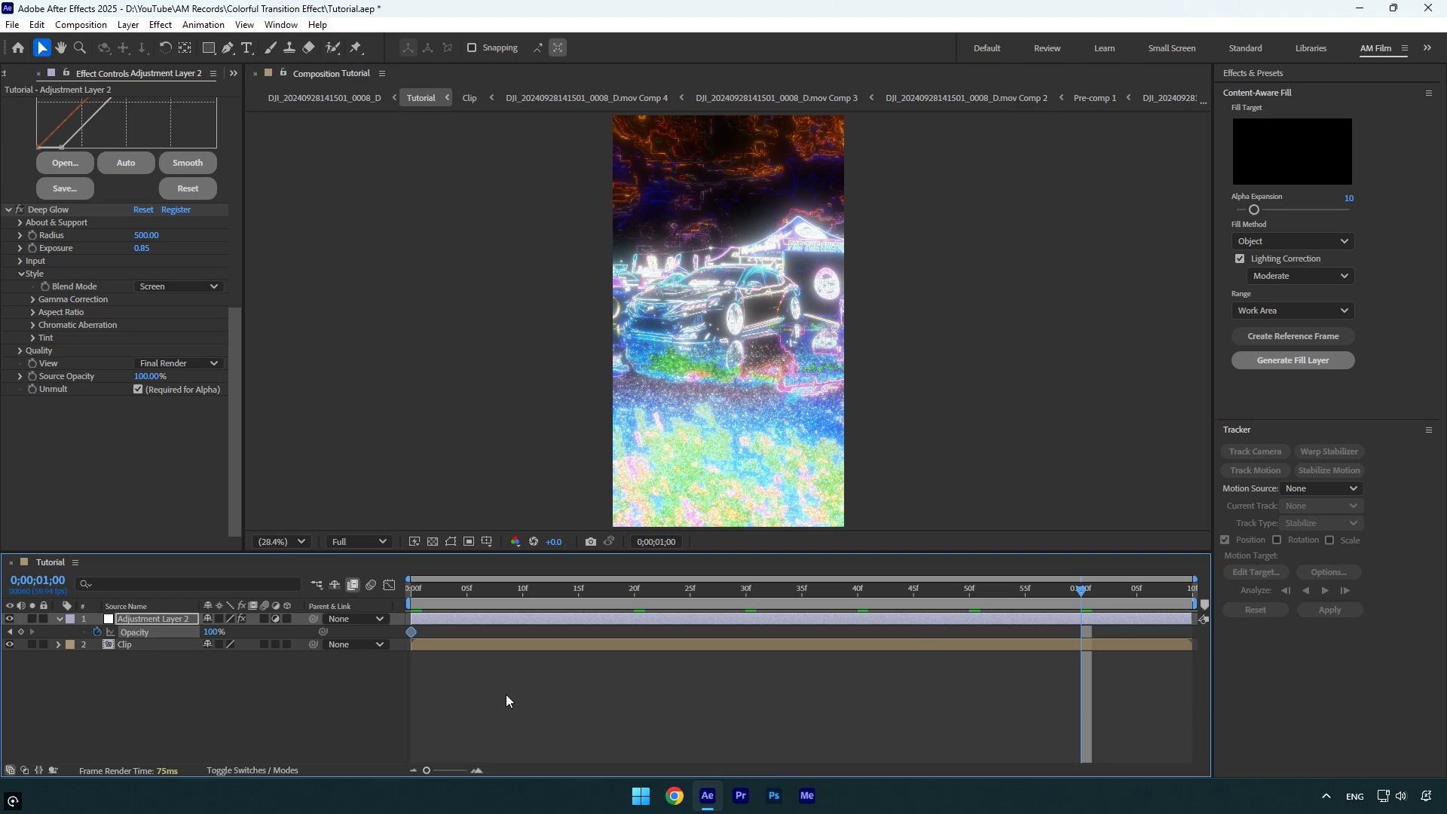
pyautogui.moveTo(244, 646)
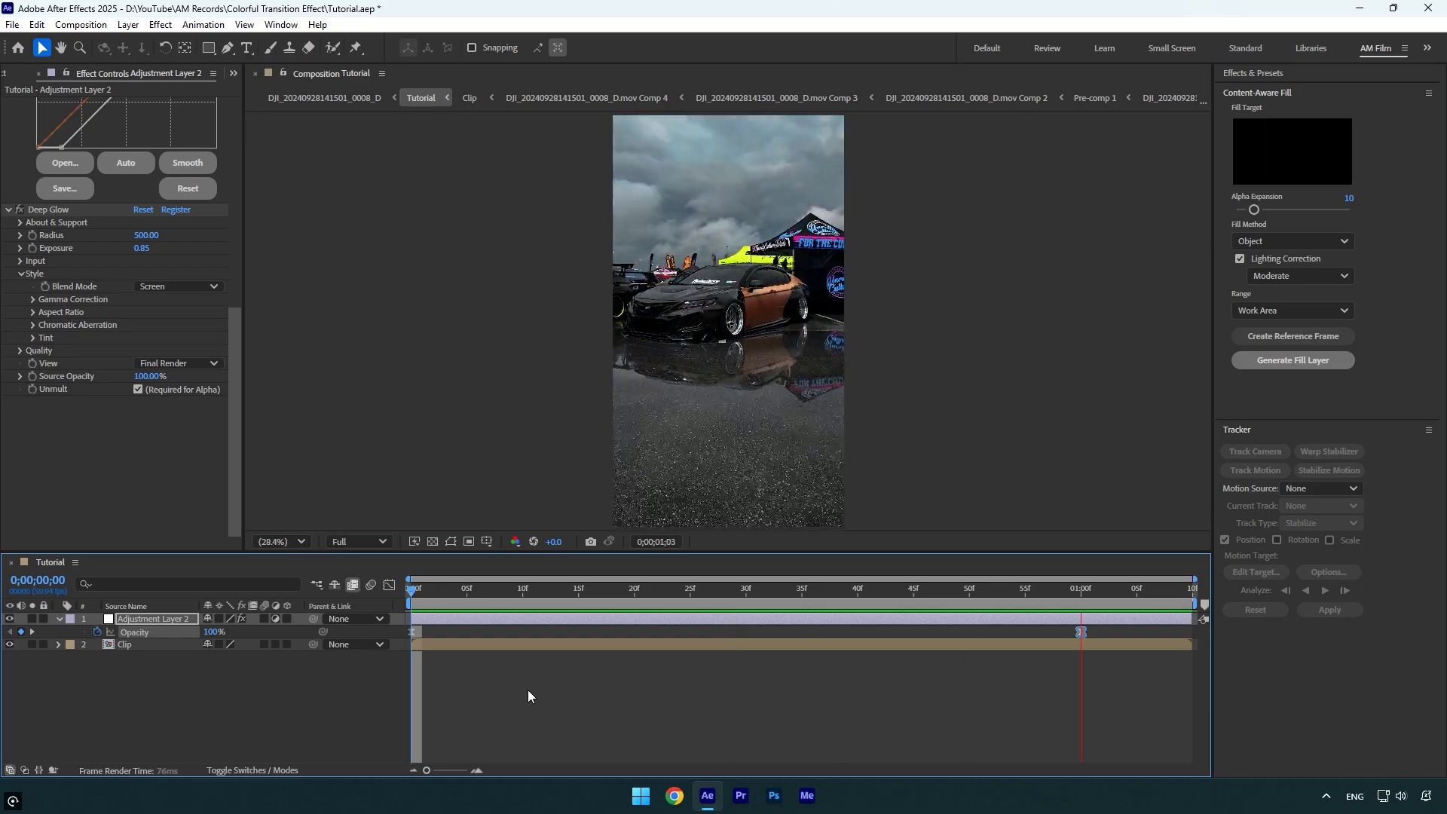
# Apply the AM Film Shake preset as a top layer and preview the jolting footage
pyautogui.click(868, 588)
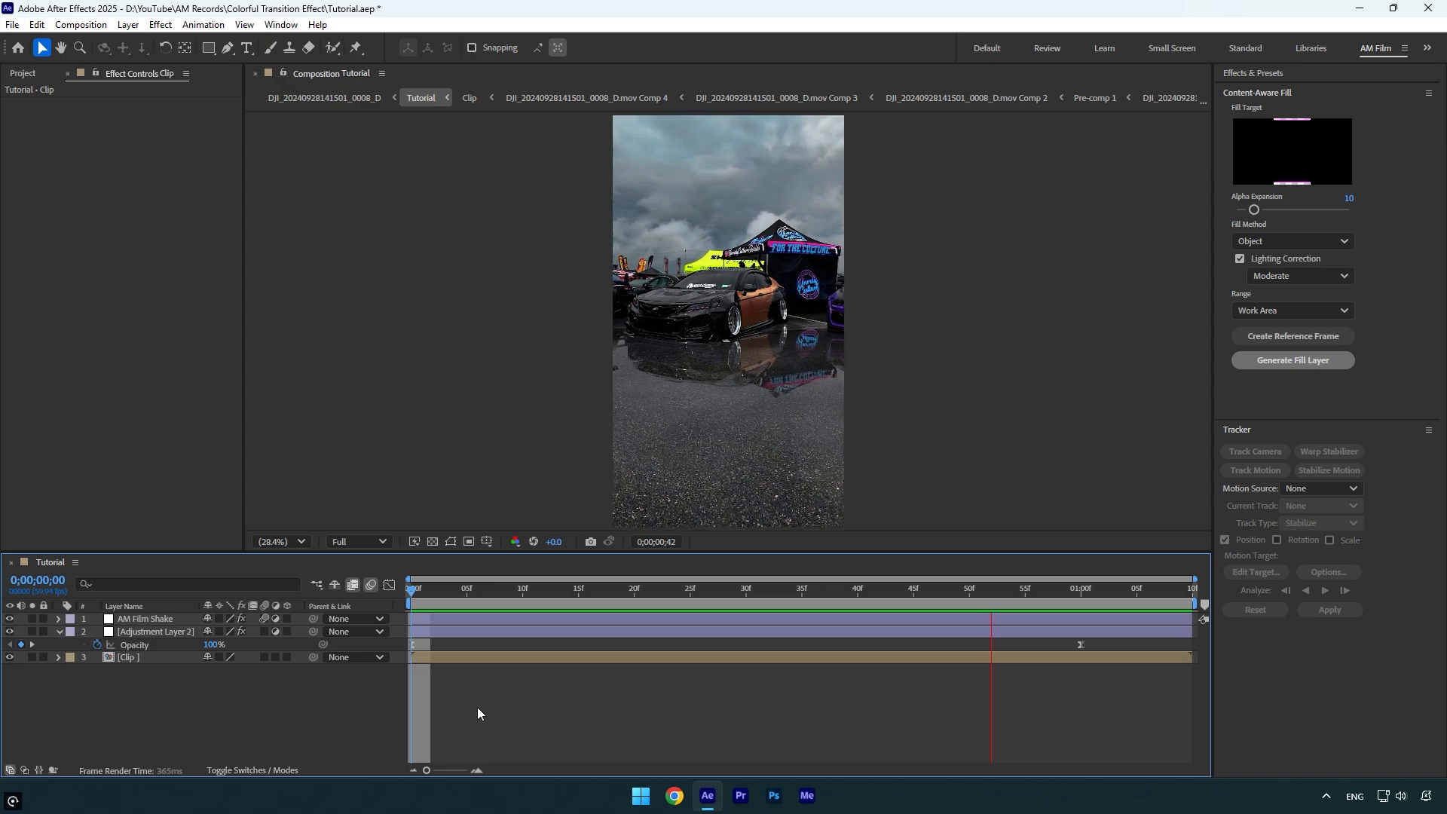
pyautogui.click(779, 588)
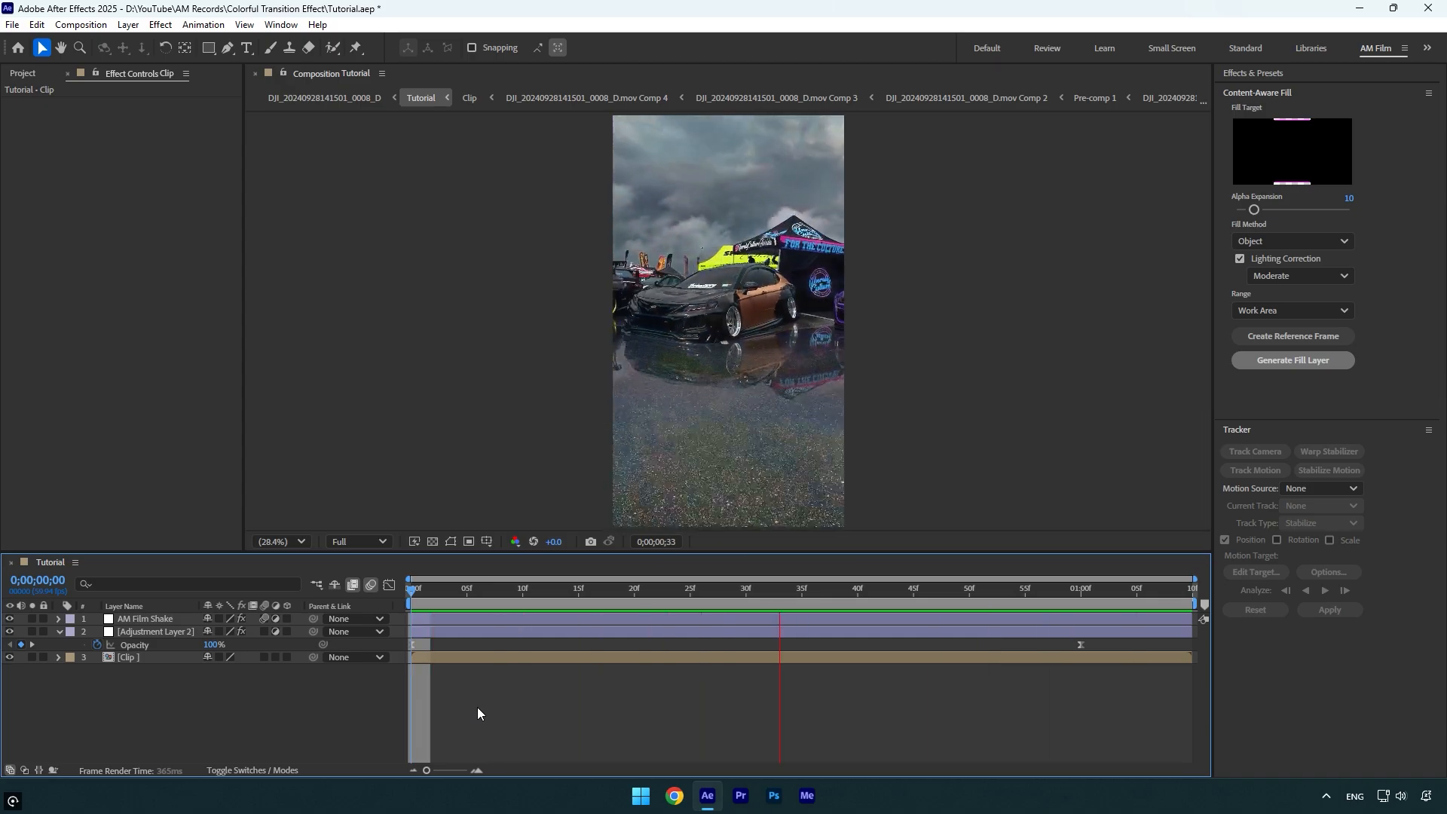